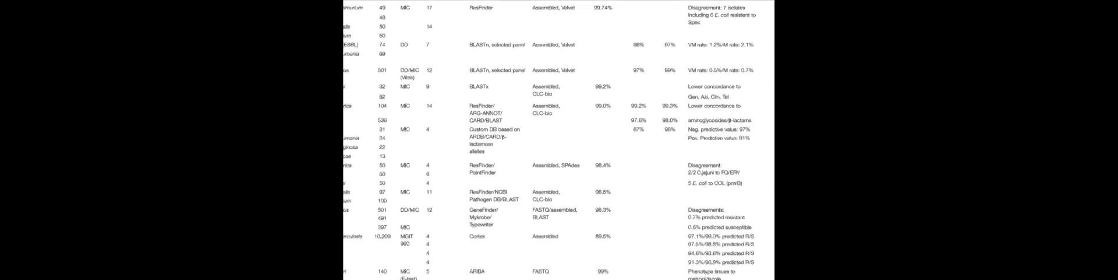
{"action": "scroll", "scroll_direction": "down", "scroll_amount": 3}
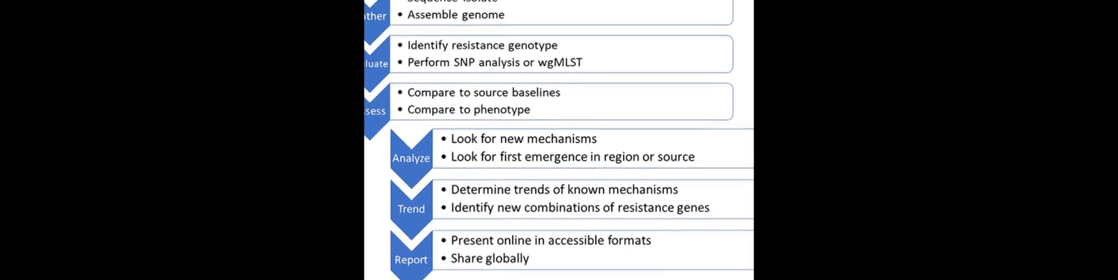
{"action": "scroll", "scroll_direction": "down", "scroll_amount": 3}
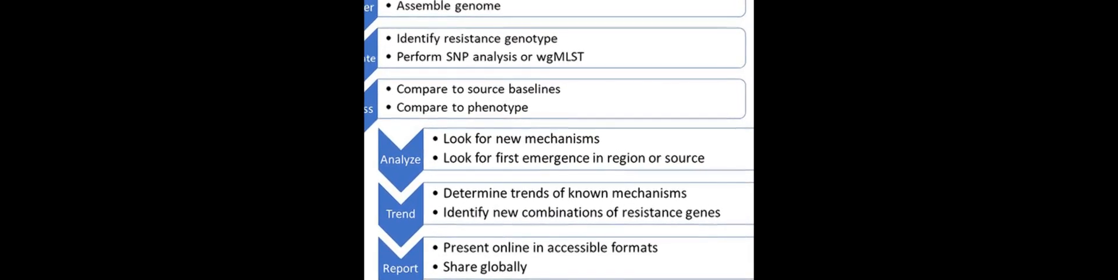